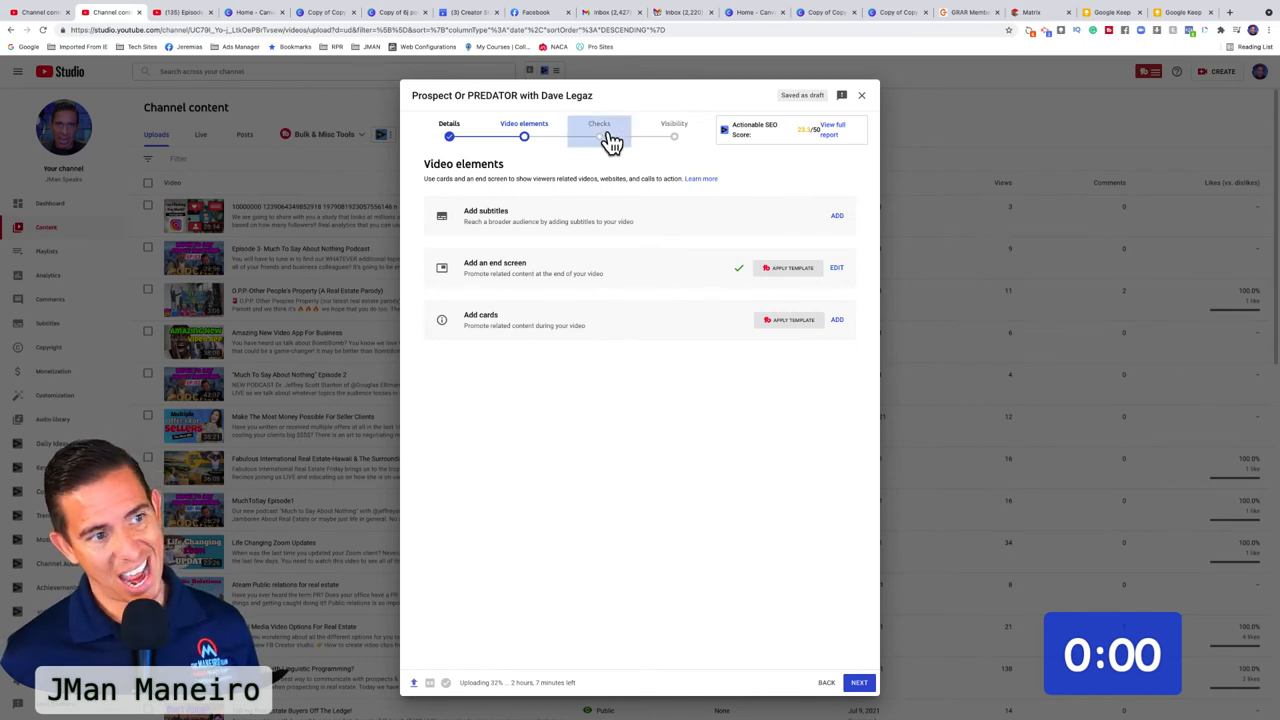
- Advance the upload to the Checks step to review copyright and policy results
left_click(448, 124)
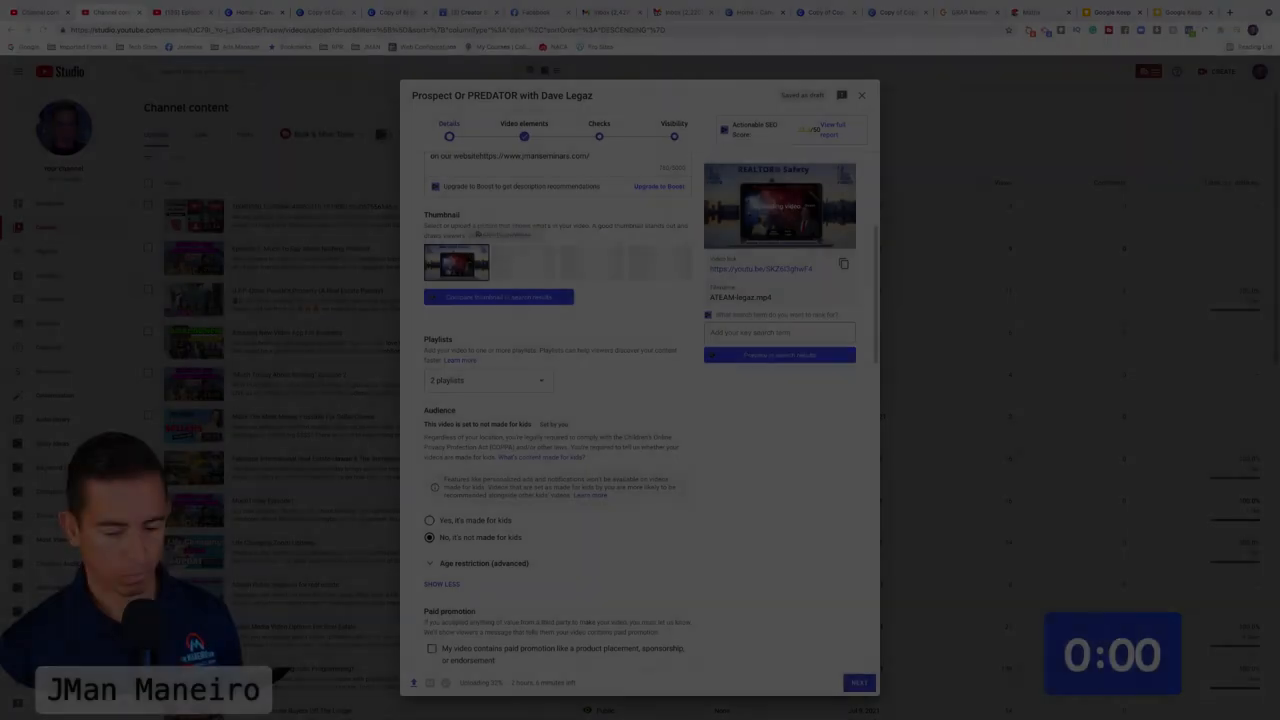